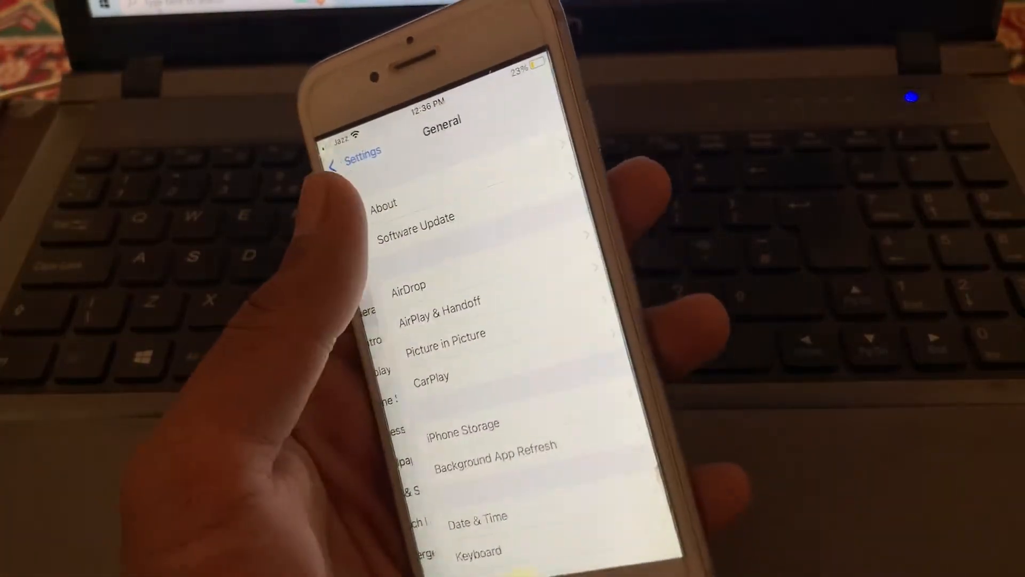
Load appleid.apple.com in Safari and bring up the Create Apple ID form.
left_click(383, 204)
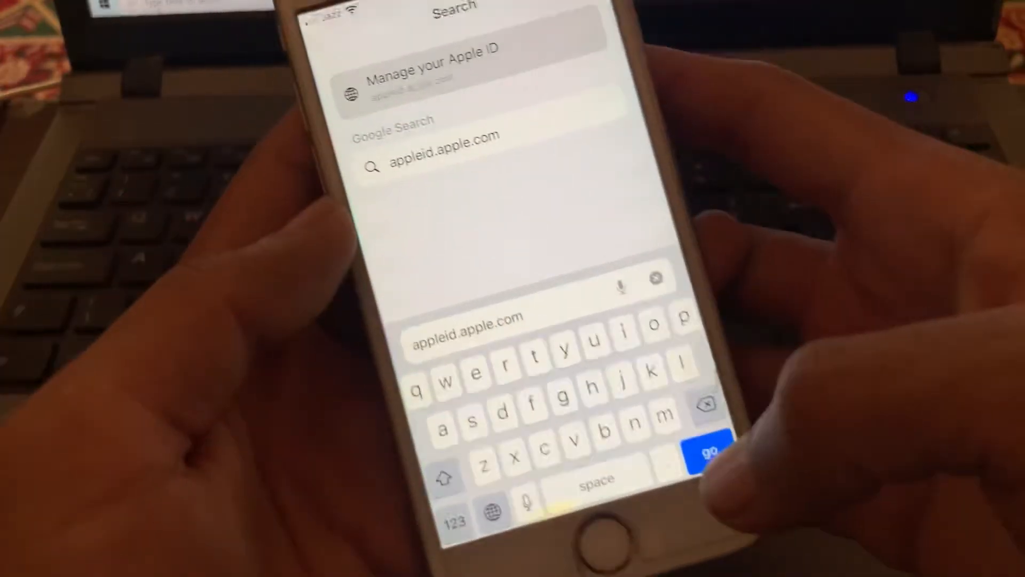
left_click(708, 452)
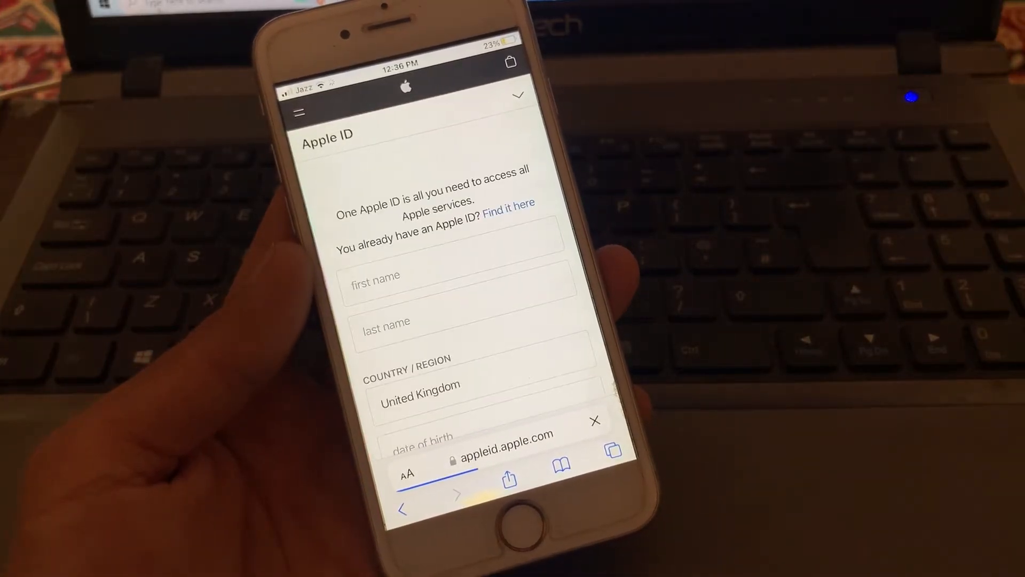
Fill in the first and last name fields.
left_click(458, 274)
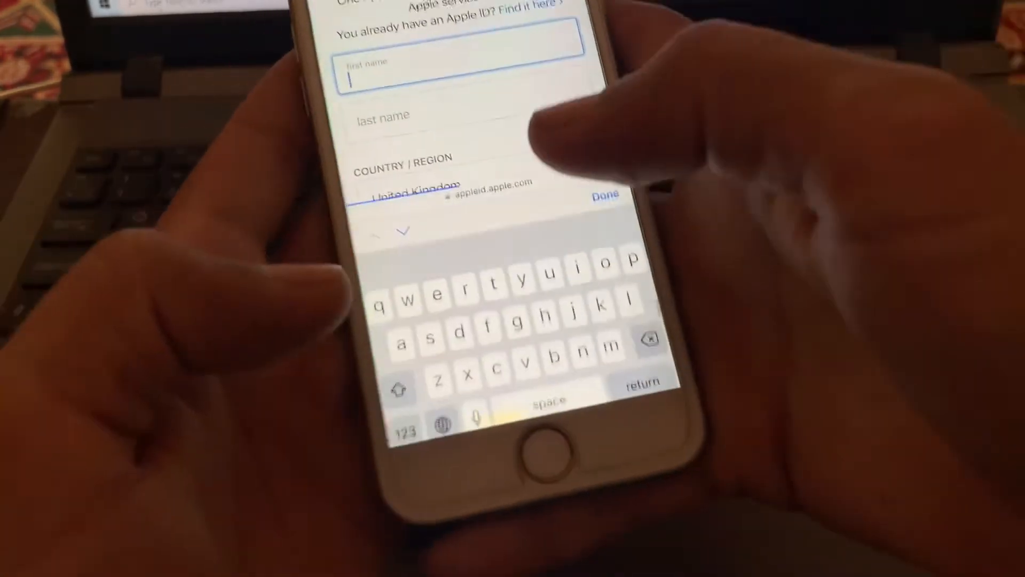
type("iunlock")
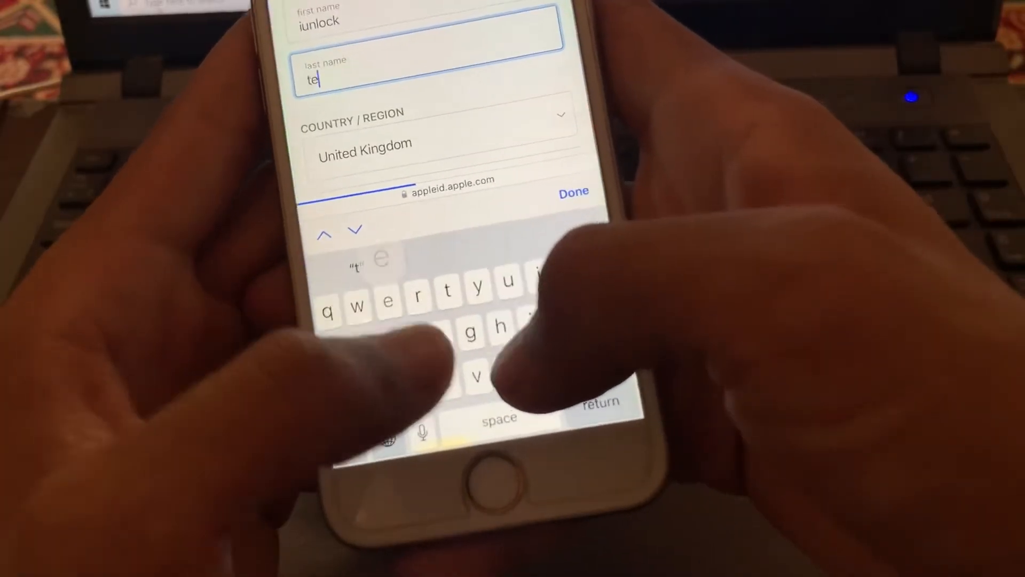
type("ch")
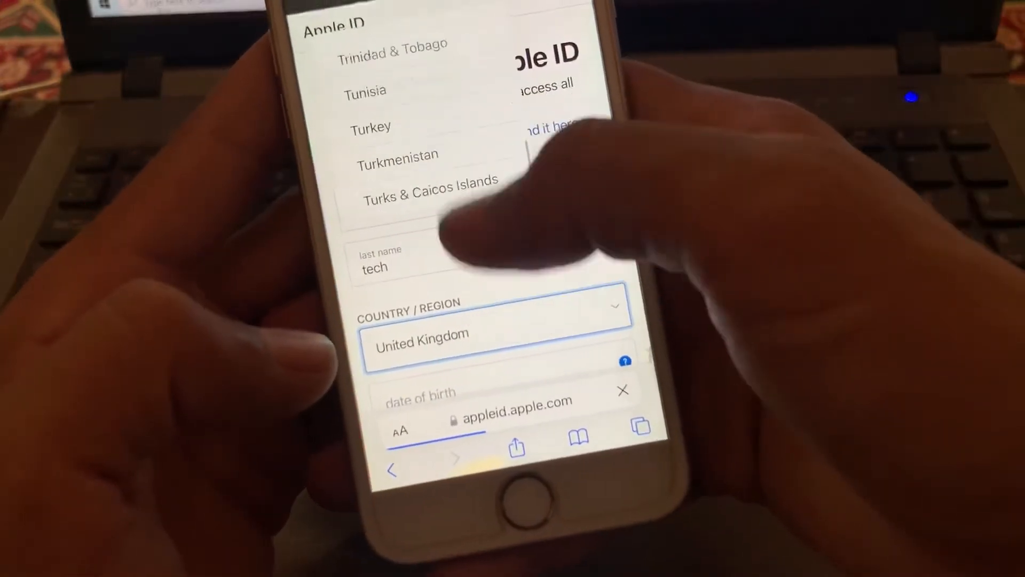
scroll("down", 3)
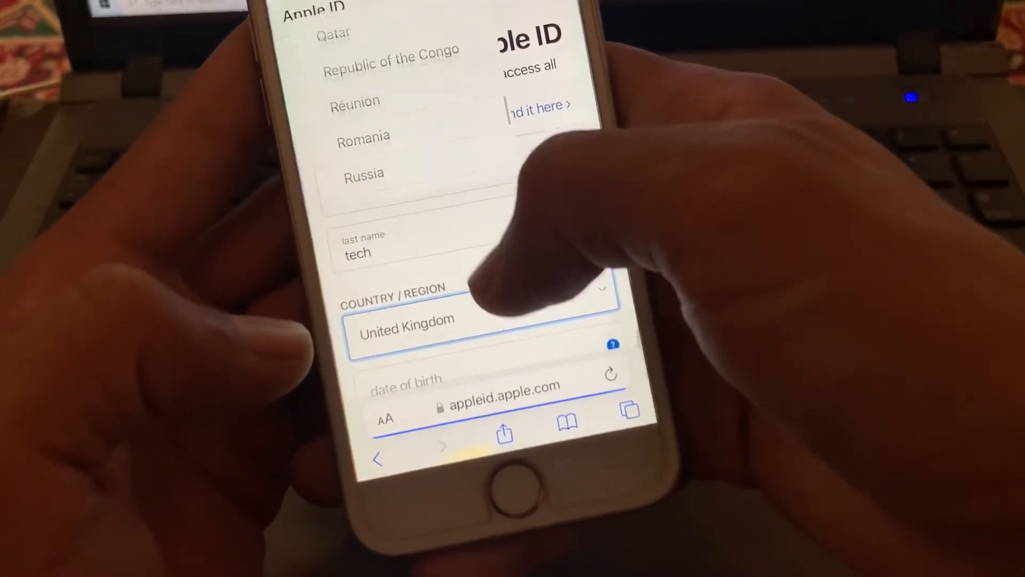
scroll("up", 3)
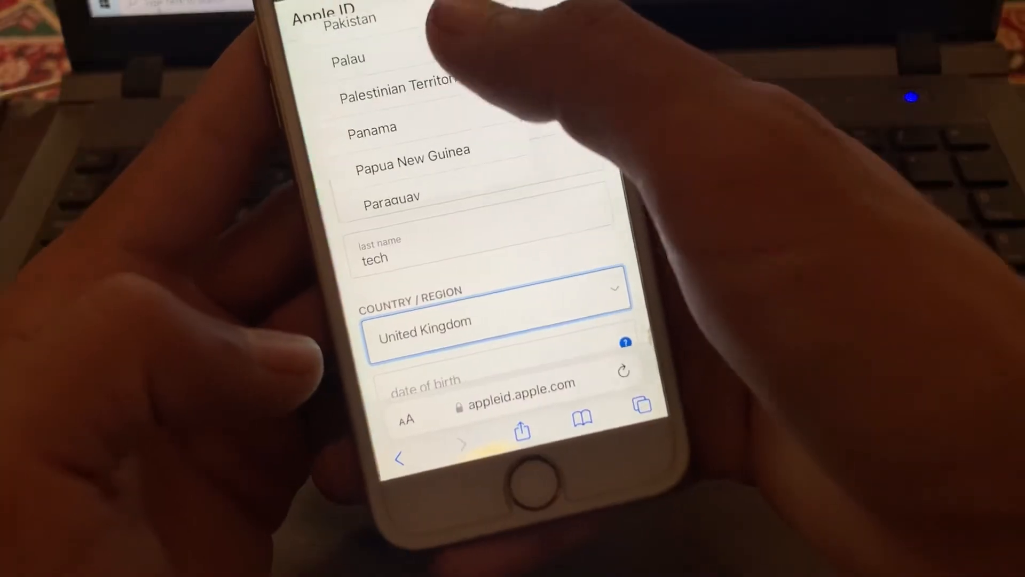
Set the country to Pakistan and the date of birth to 01/01/1995.
left_click(347, 20)
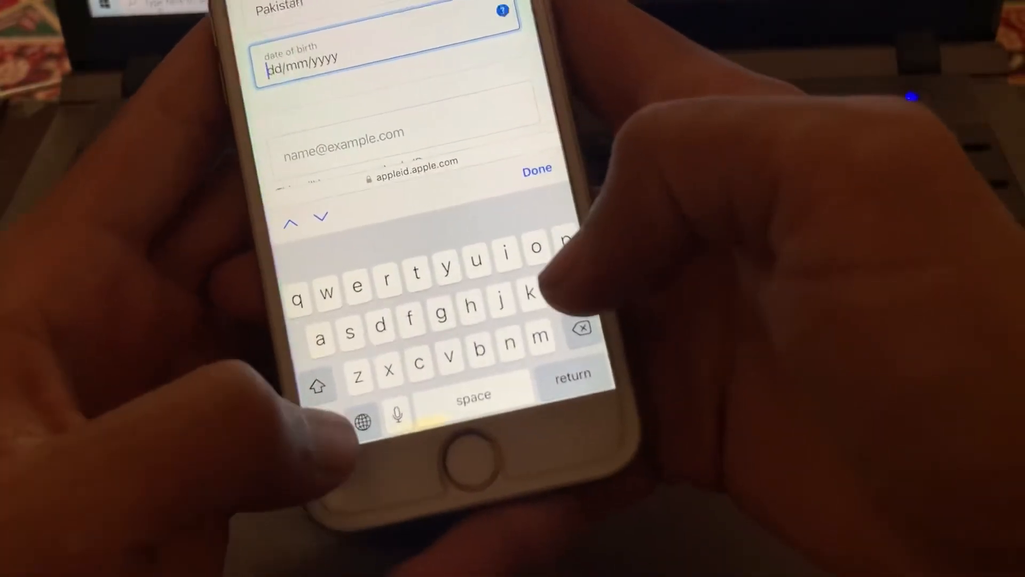
type("01/01")
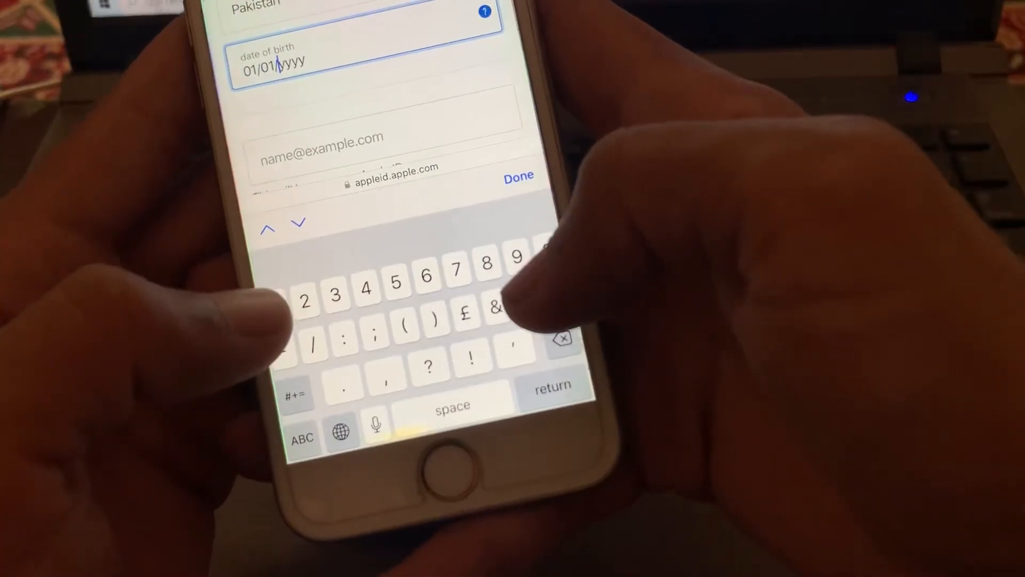
left_click(518, 176)
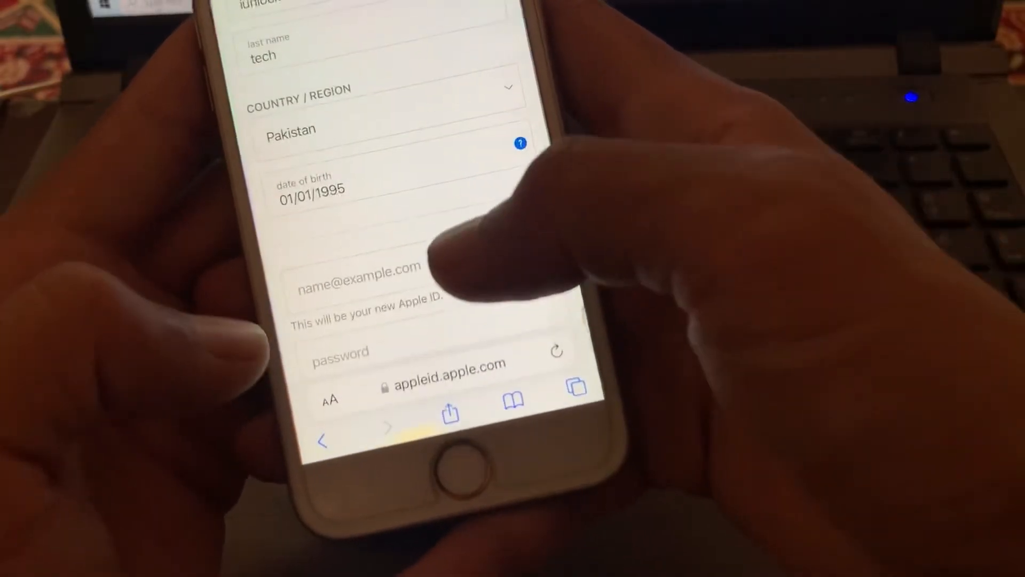
left_click(359, 288)
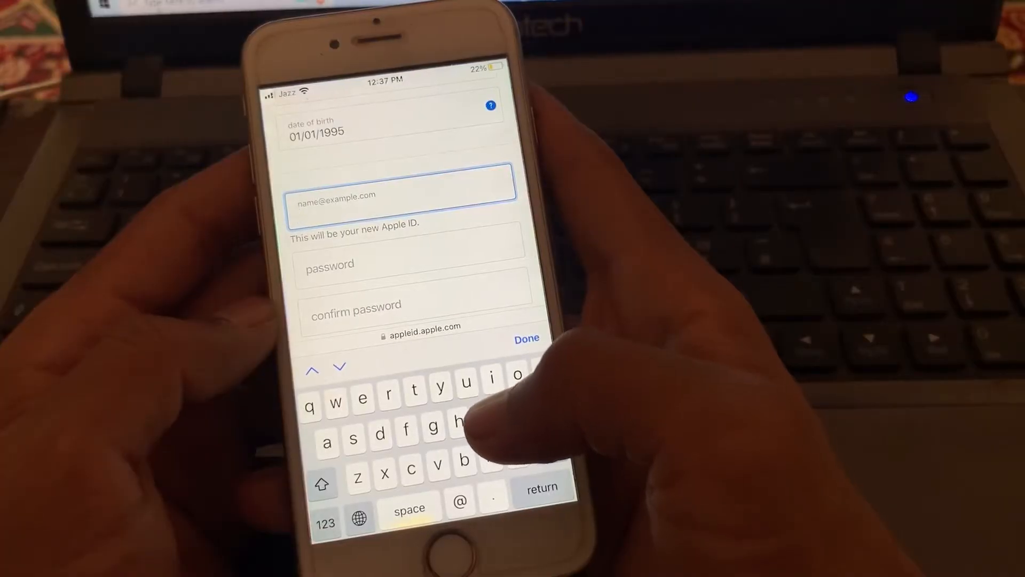
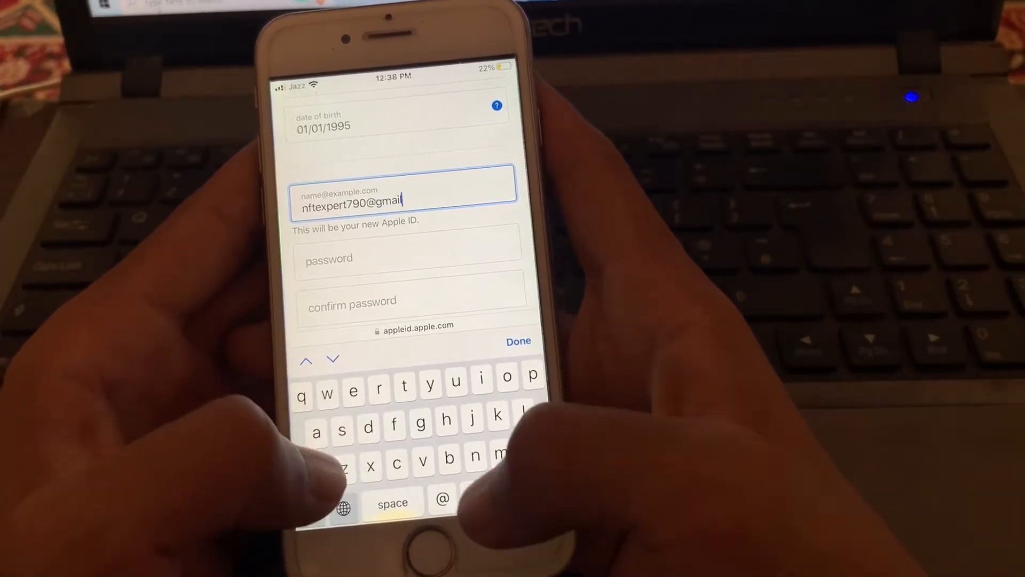
Enter the new account's Gmail email address.
left_click(518, 341)
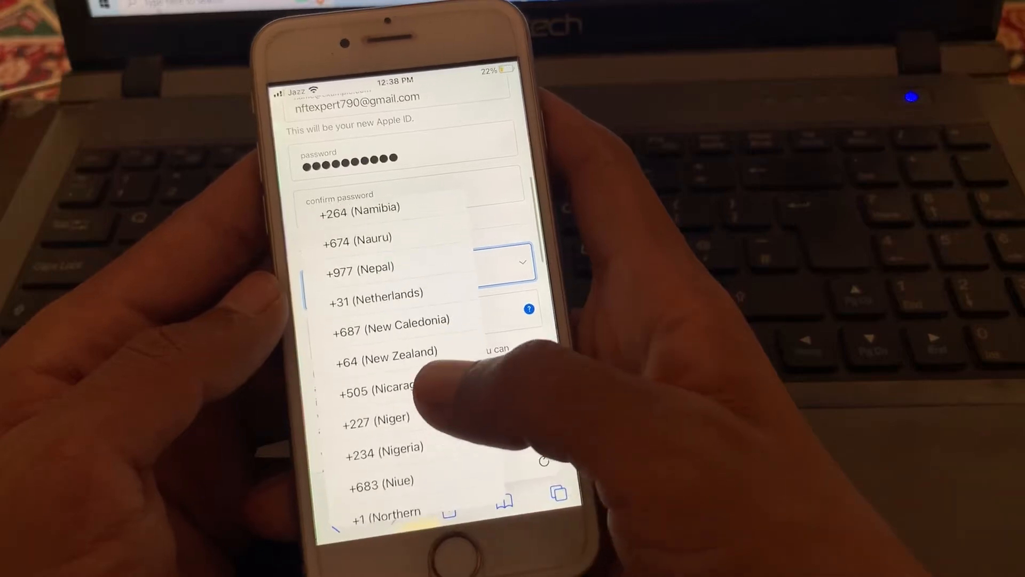
Choose the +92 Pakistan phone code and type the phone number.
scroll("down", 3)
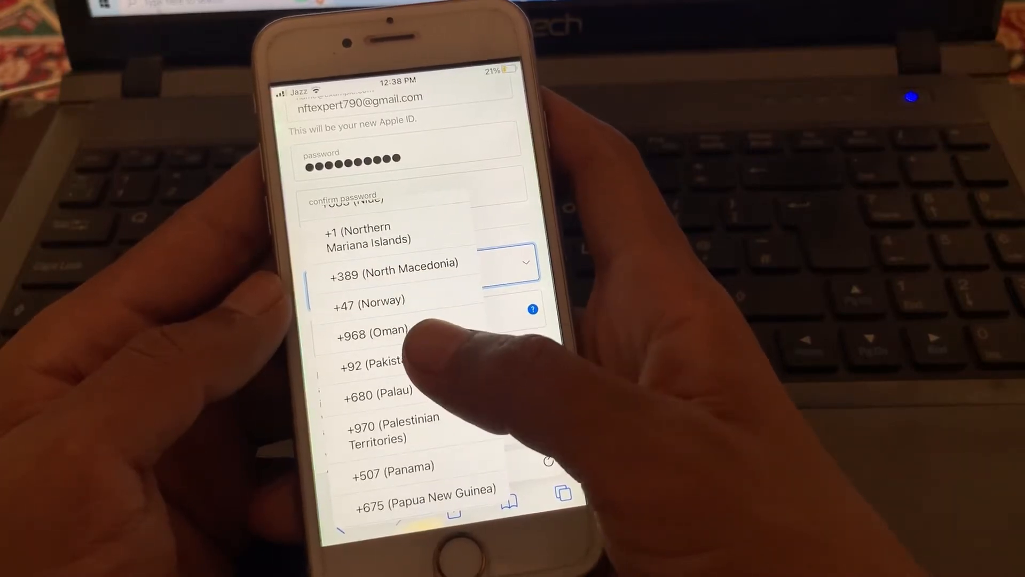
left_click(373, 364)
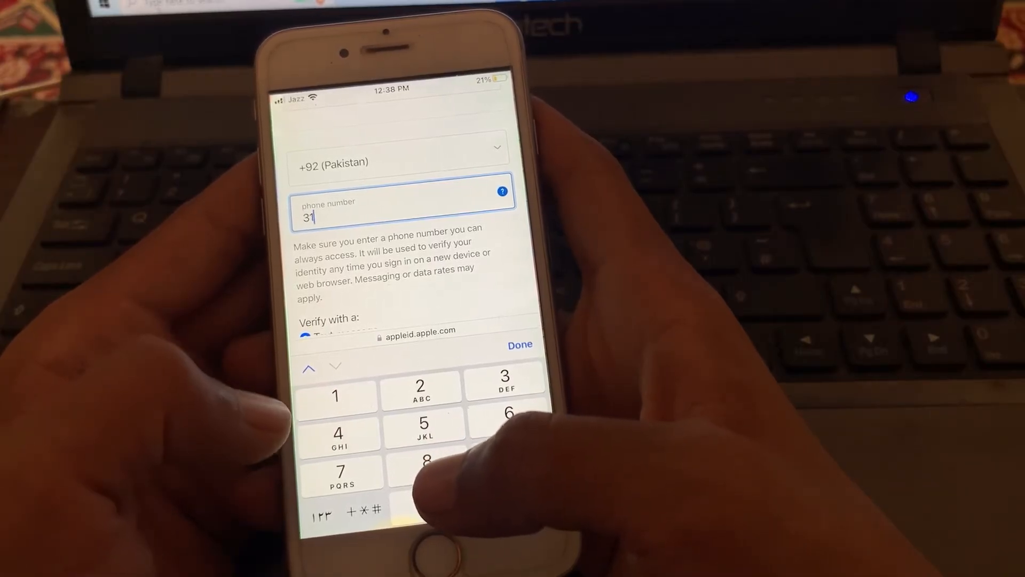
type("868")
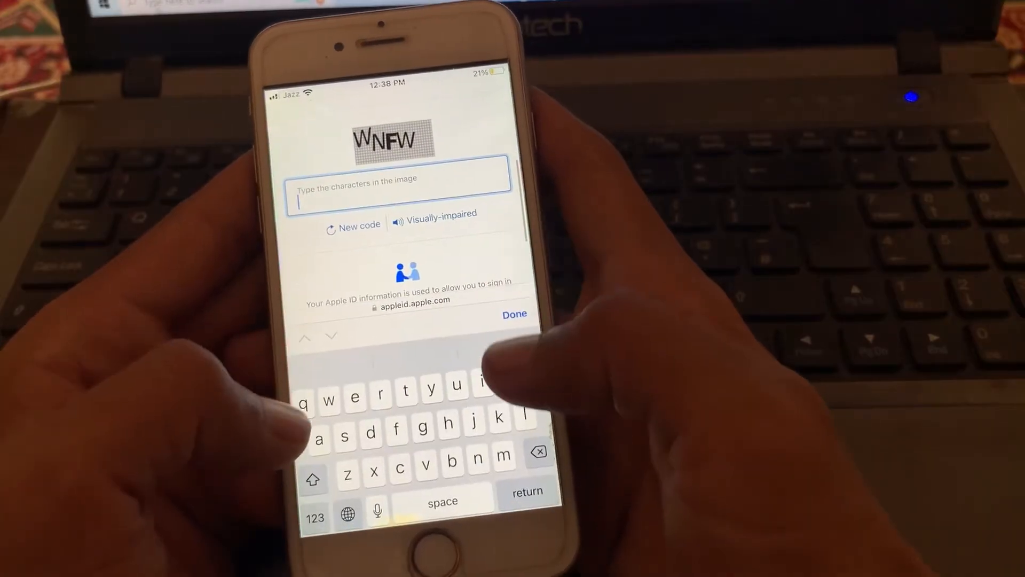
Type the security-image characters and submit the account details.
type("wN")
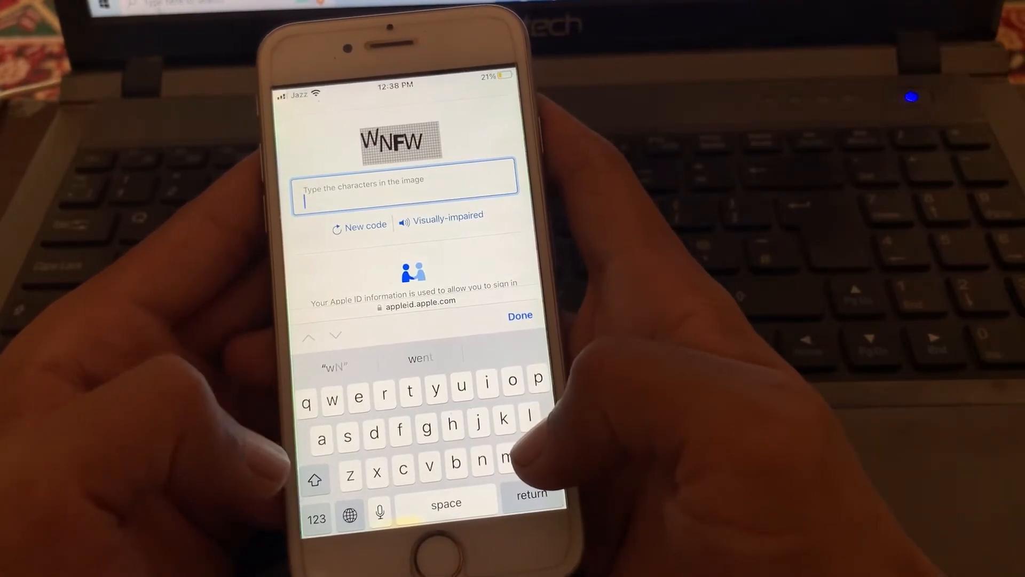
type("N")
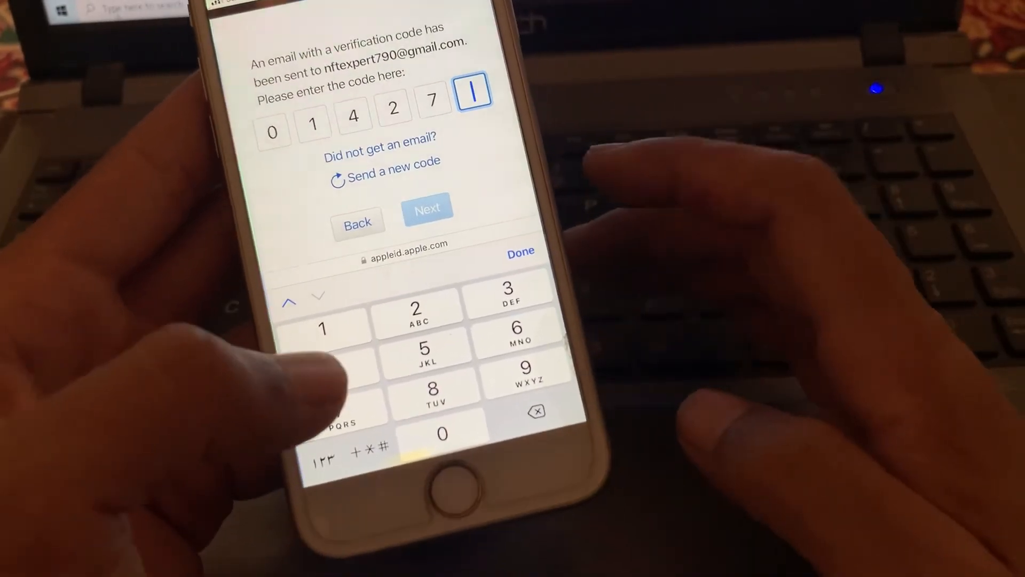
Enter the final digit of the emailed code and submit Verify Email.
left_click(520, 251)
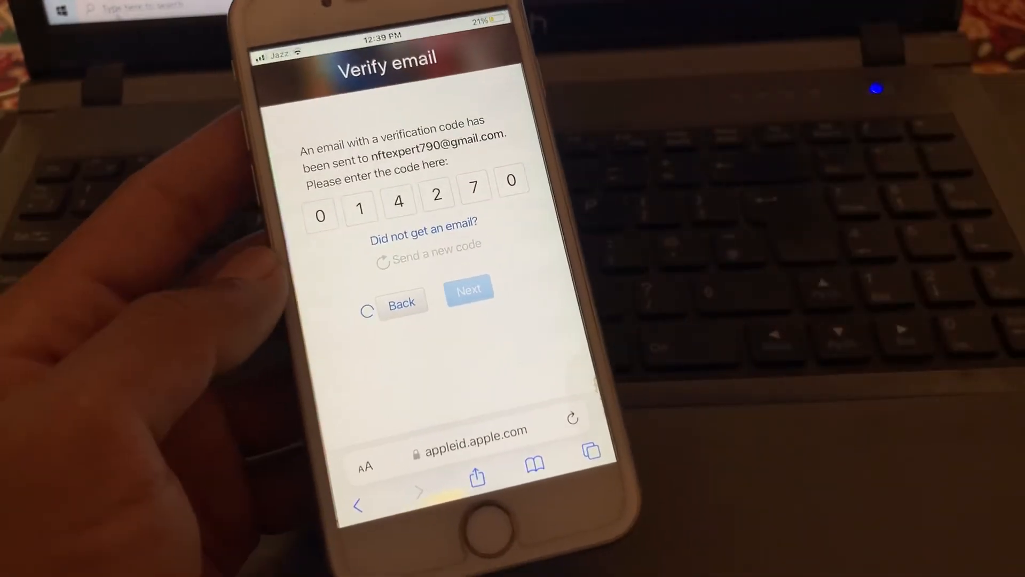
left_click(469, 289)
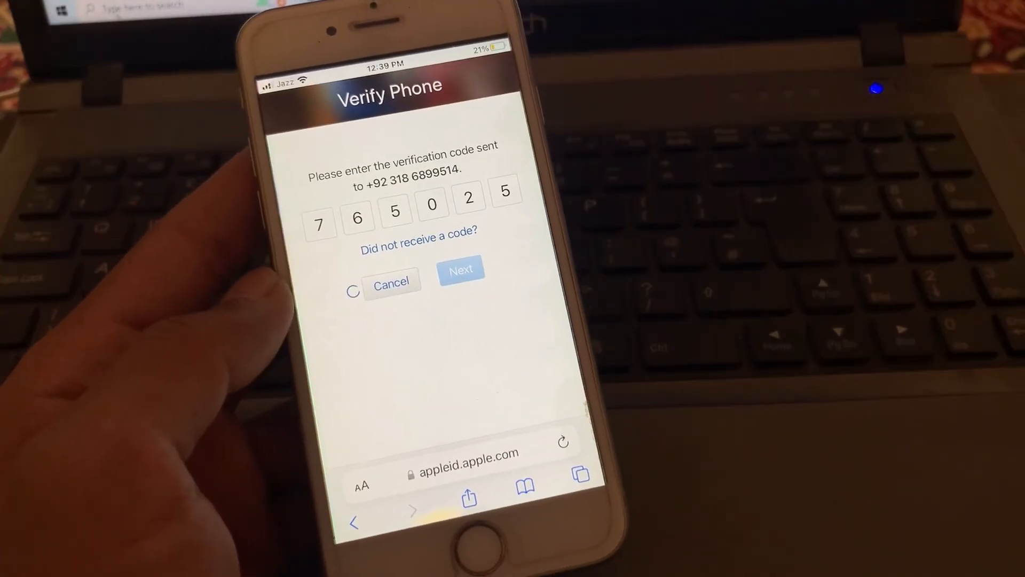
Submit the six-digit SMS code on the Verify Phone page.
left_click(461, 269)
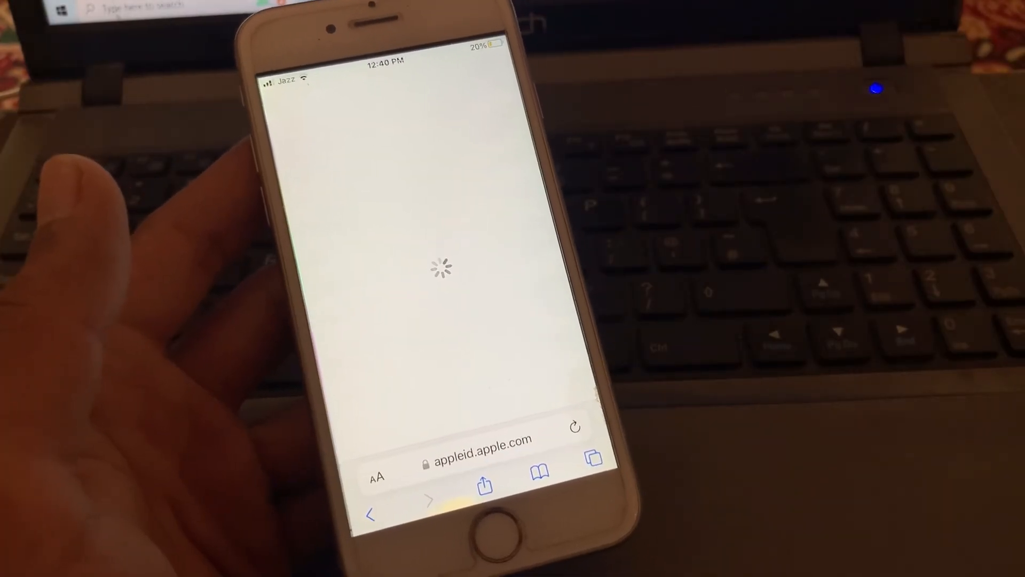